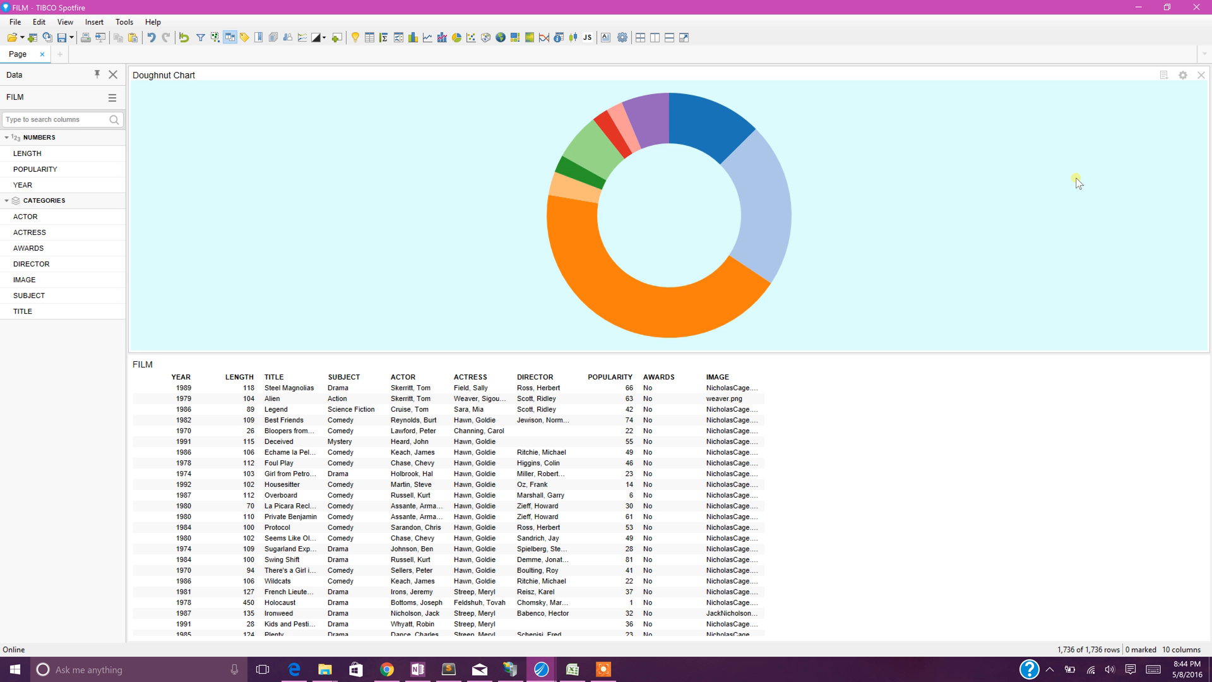
pyautogui.moveTo(588, 38)
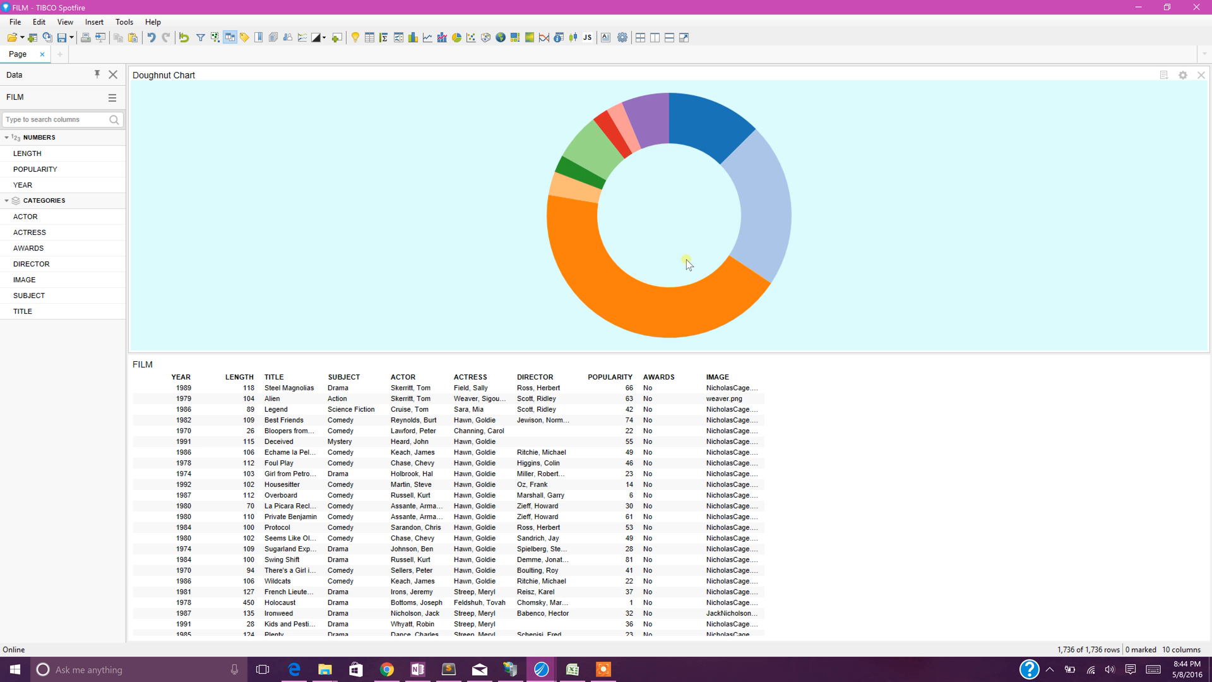
pyautogui.moveTo(736, 269)
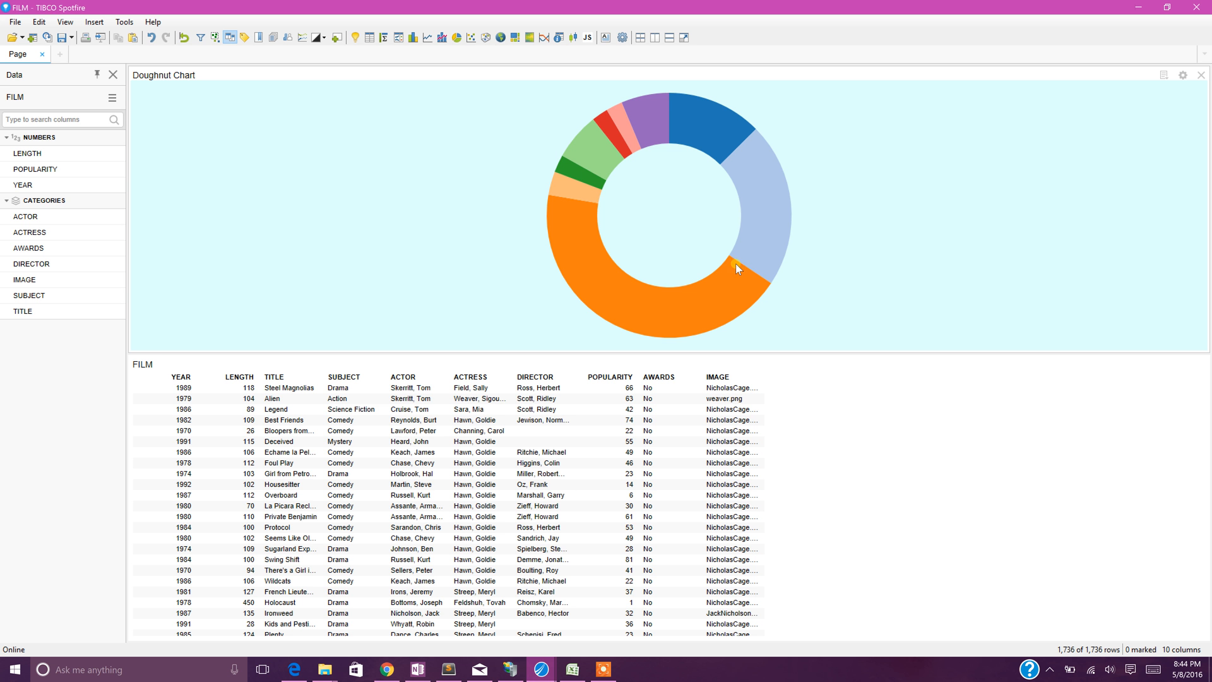
pyautogui.moveTo(692, 437)
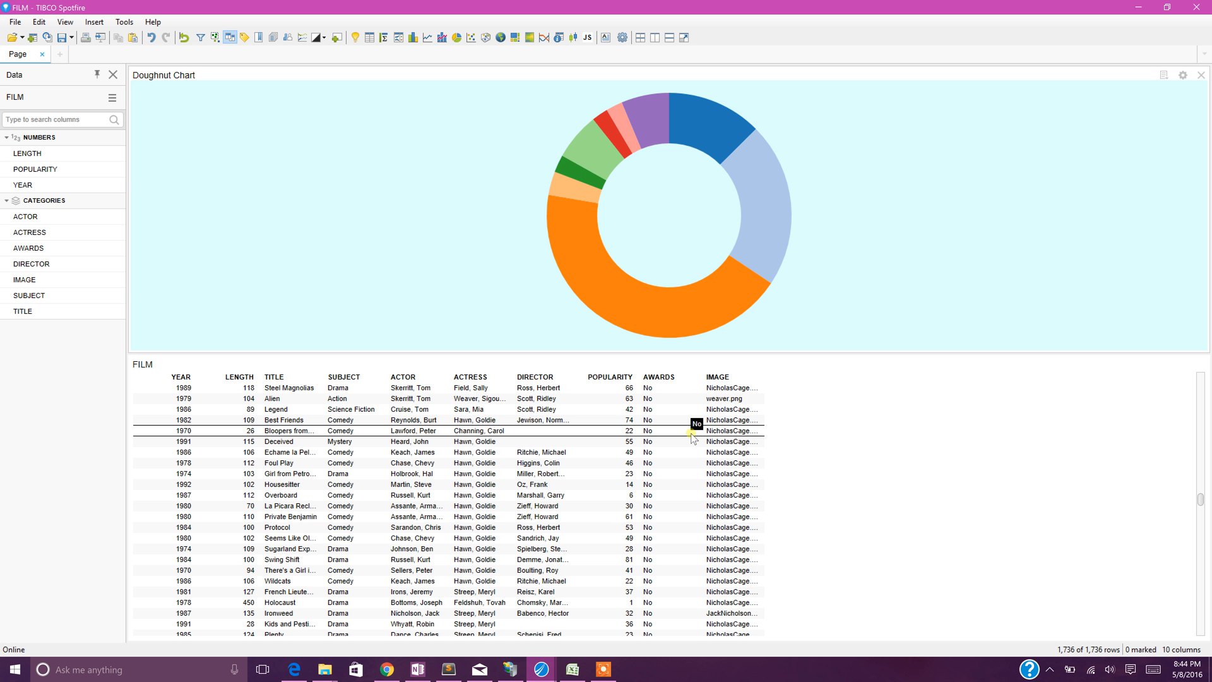
pyautogui.moveTo(899, 245)
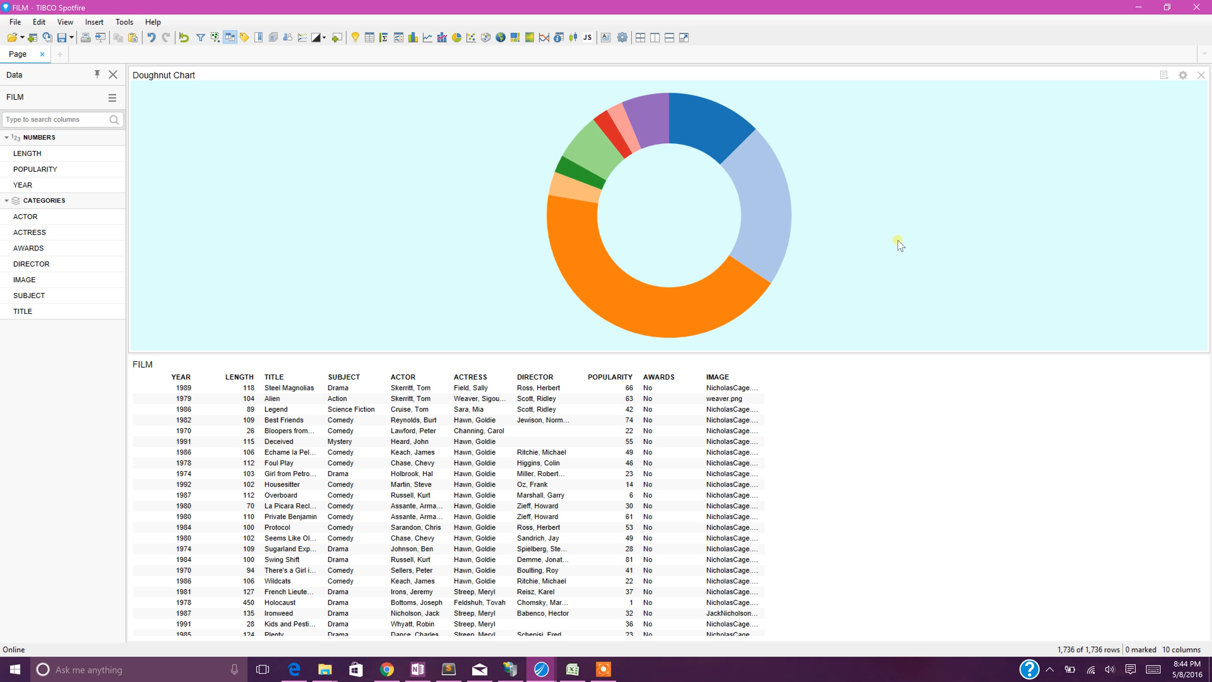
pyautogui.moveTo(655, 179)
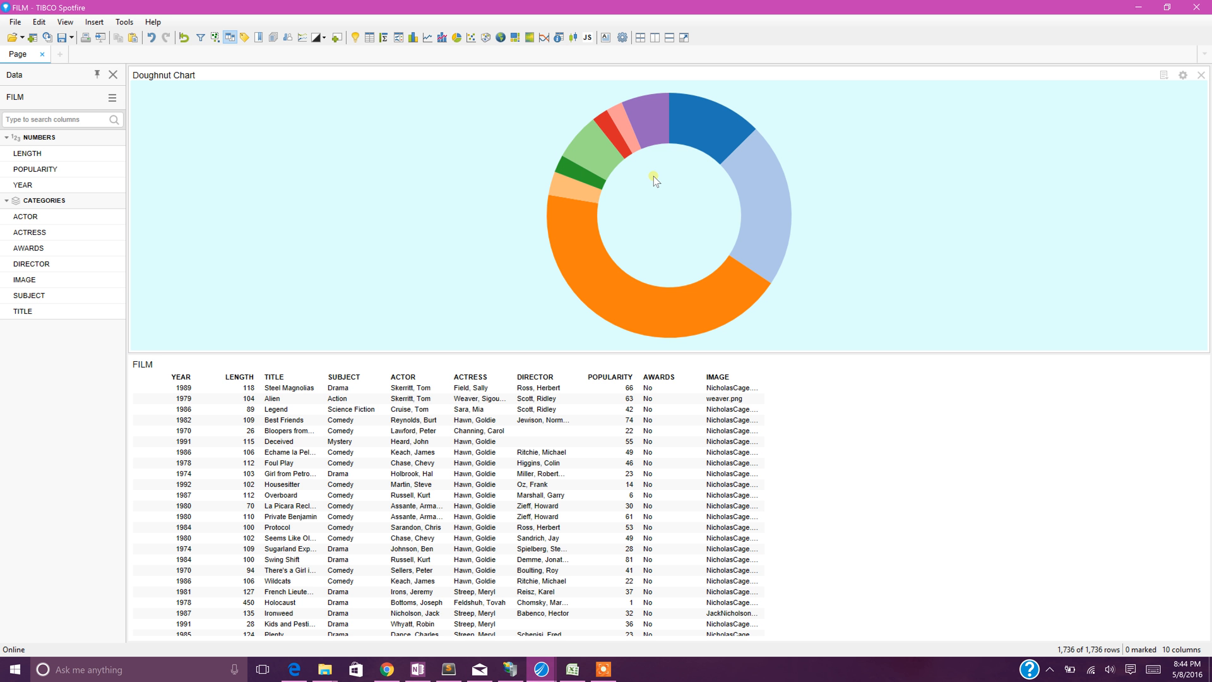
pyautogui.moveTo(747, 166)
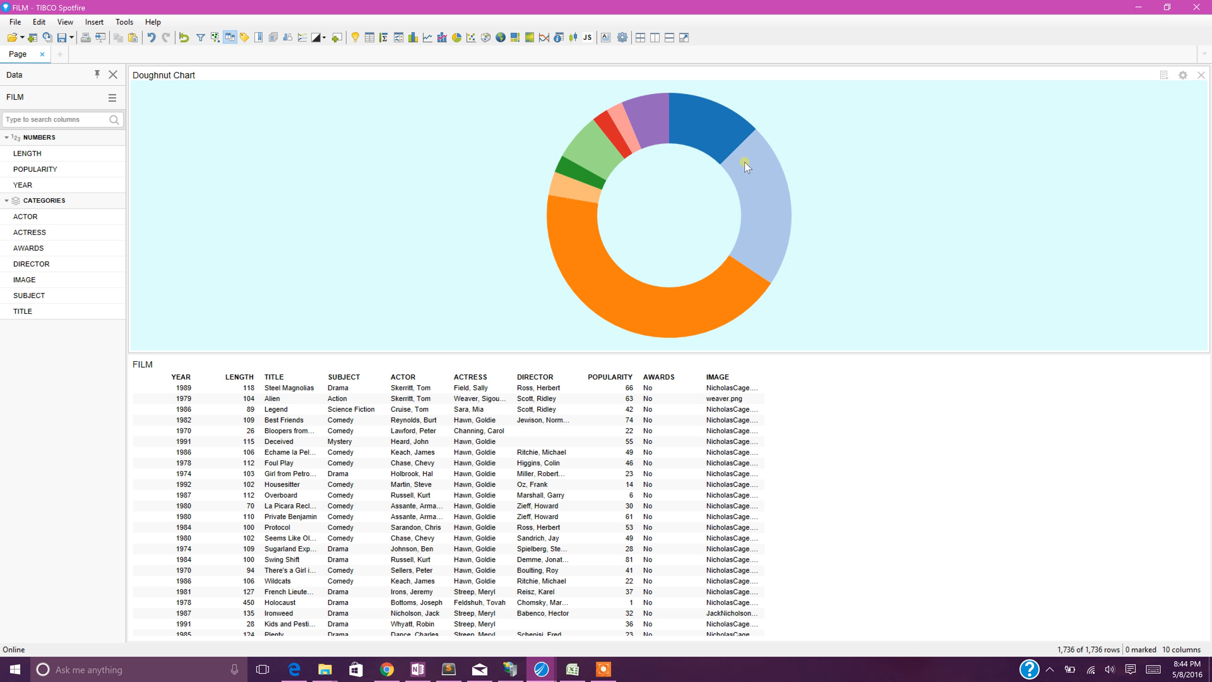
pyautogui.moveTo(591, 271)
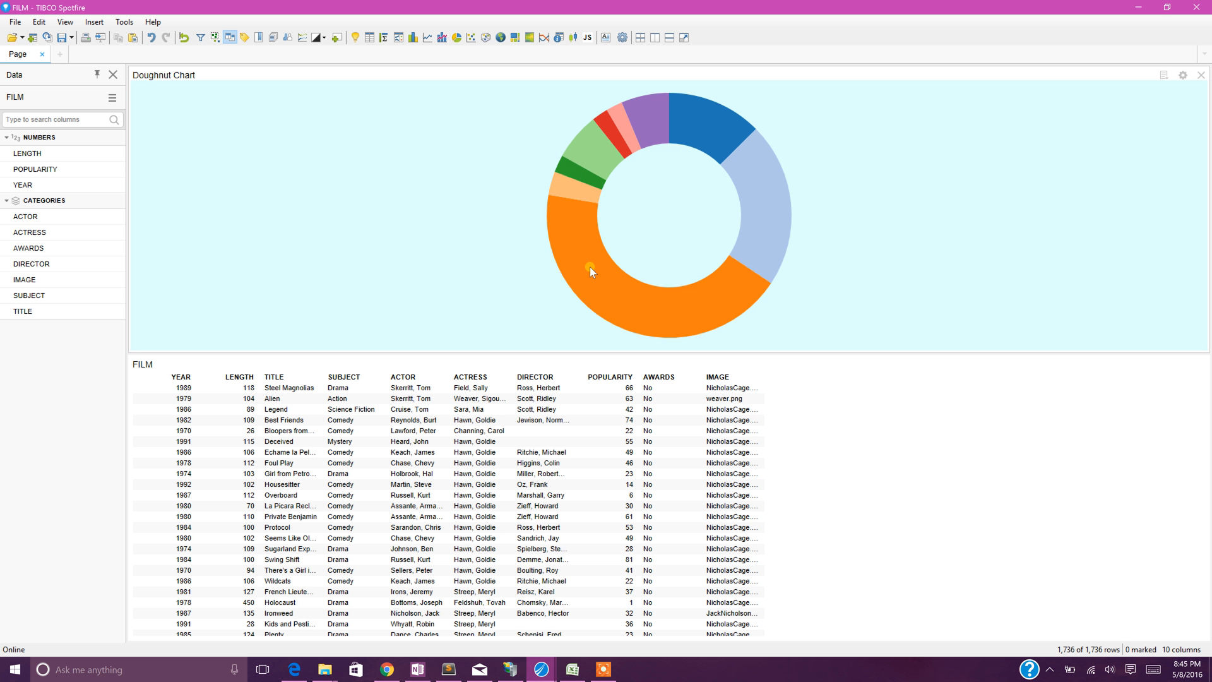
pyautogui.moveTo(716, 303)
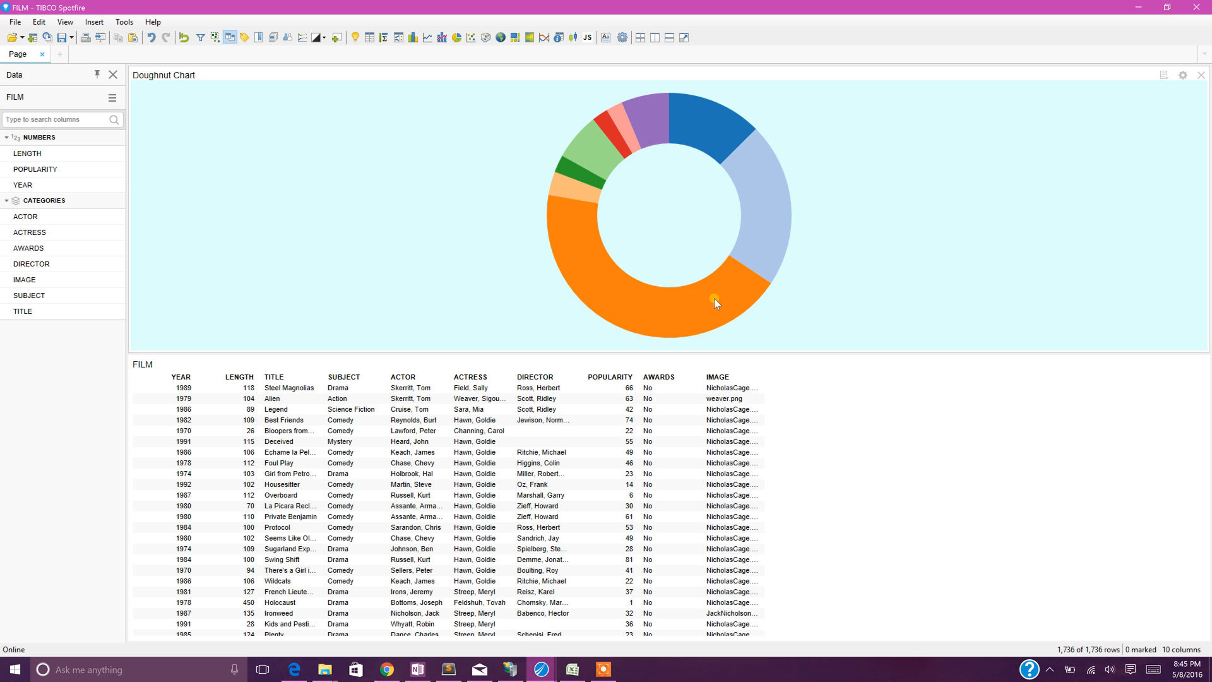
pyautogui.moveTo(710, 154)
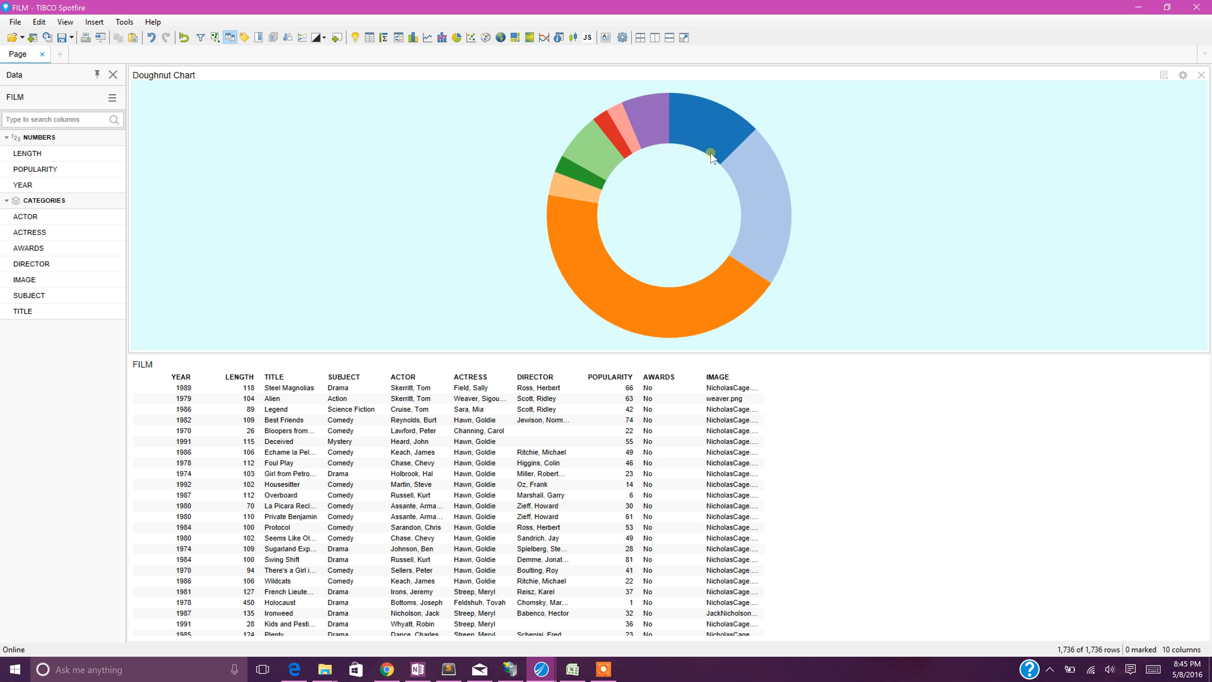
pyautogui.moveTo(626, 193)
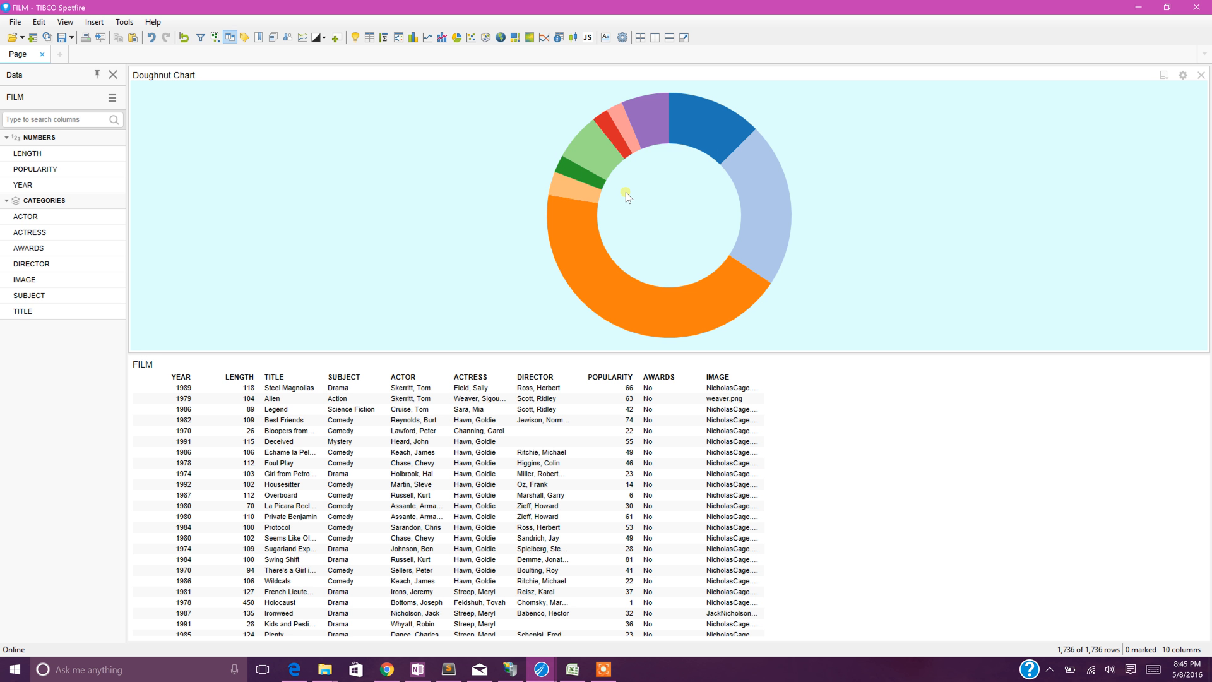
pyautogui.moveTo(463, 208)
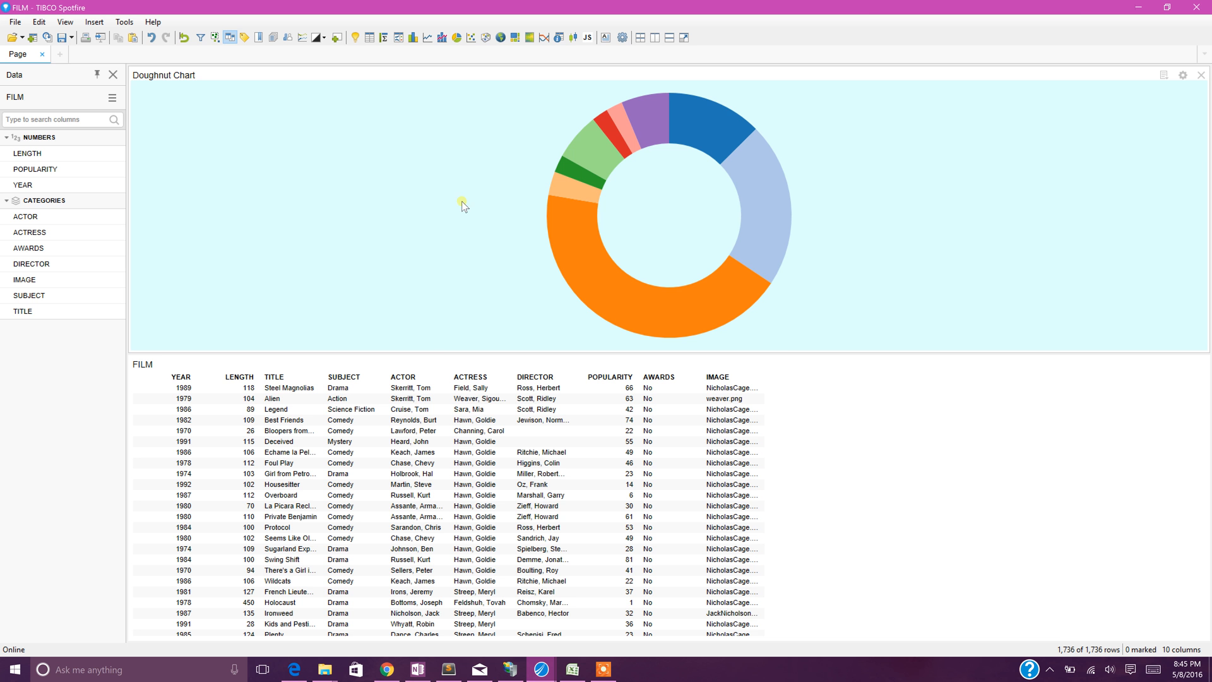
pyautogui.moveTo(1171, 93)
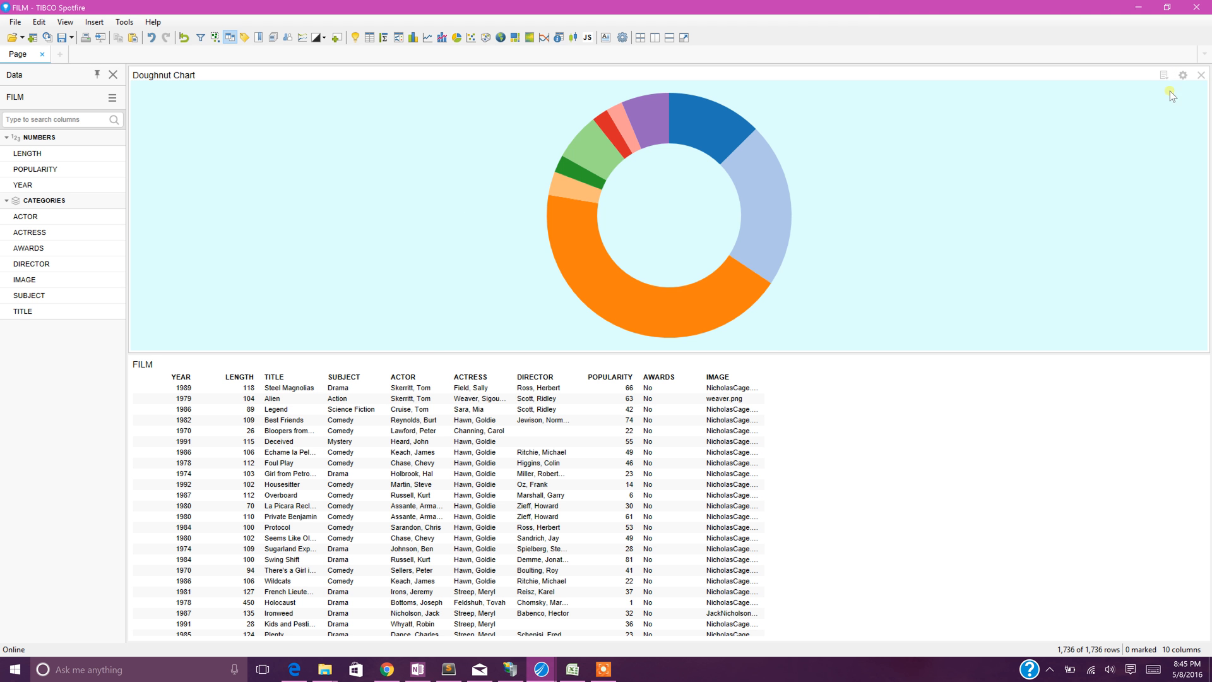
# Step: Show the doughnut chart's Data properties where the FILM configuration is listed
pyautogui.click(1182, 76)
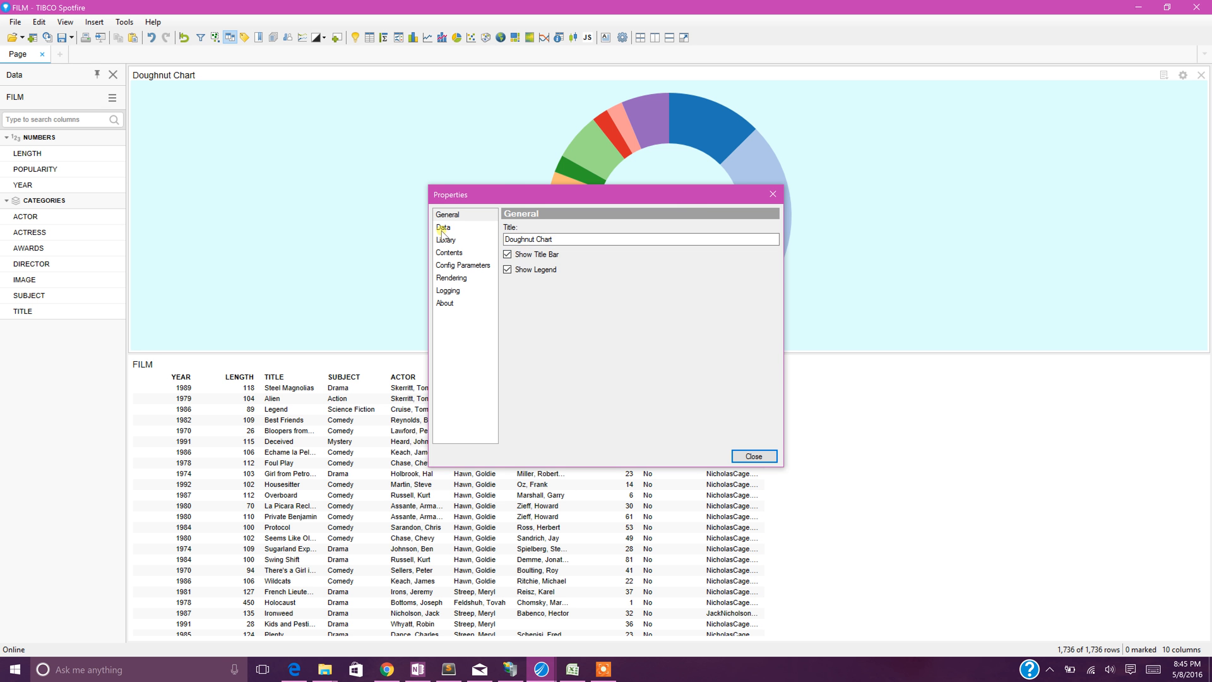
pyautogui.click(443, 227)
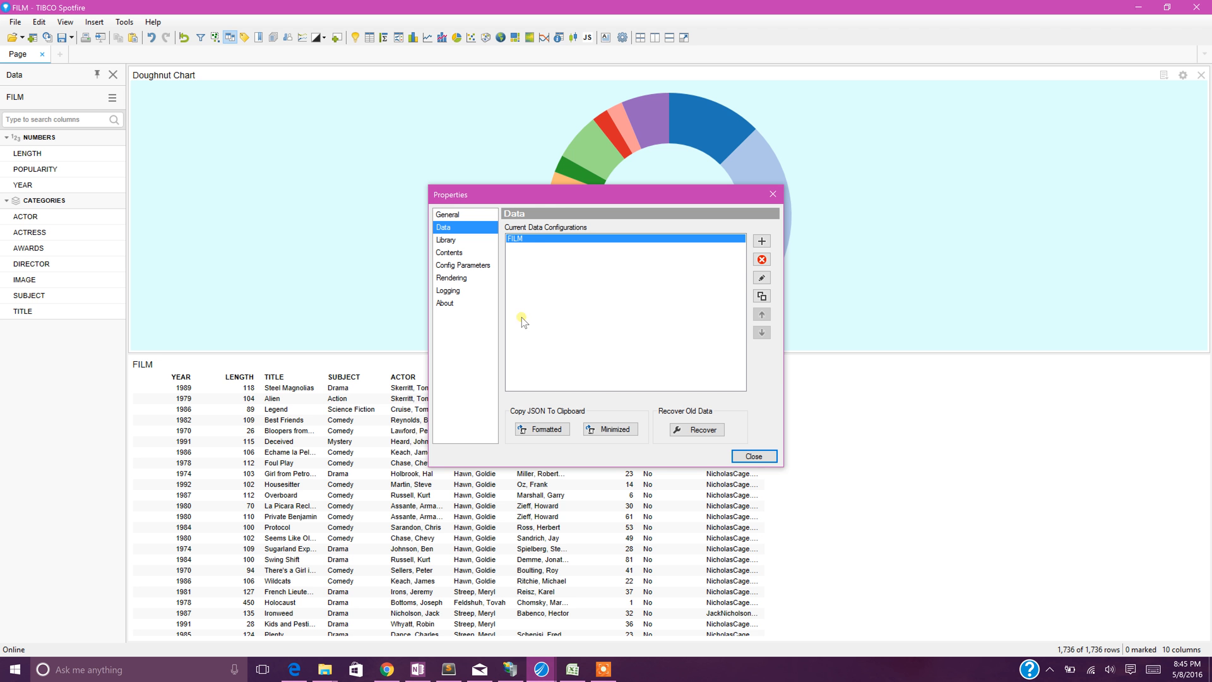
pyautogui.moveTo(586, 306)
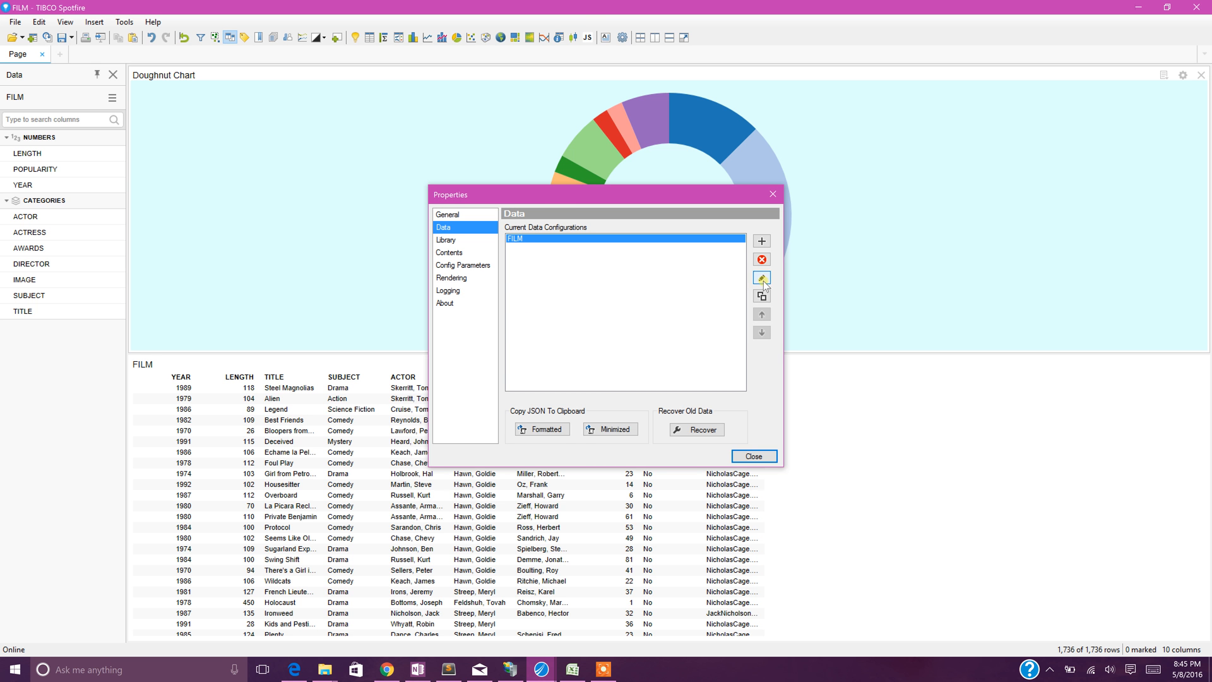
pyautogui.moveTo(657, 262)
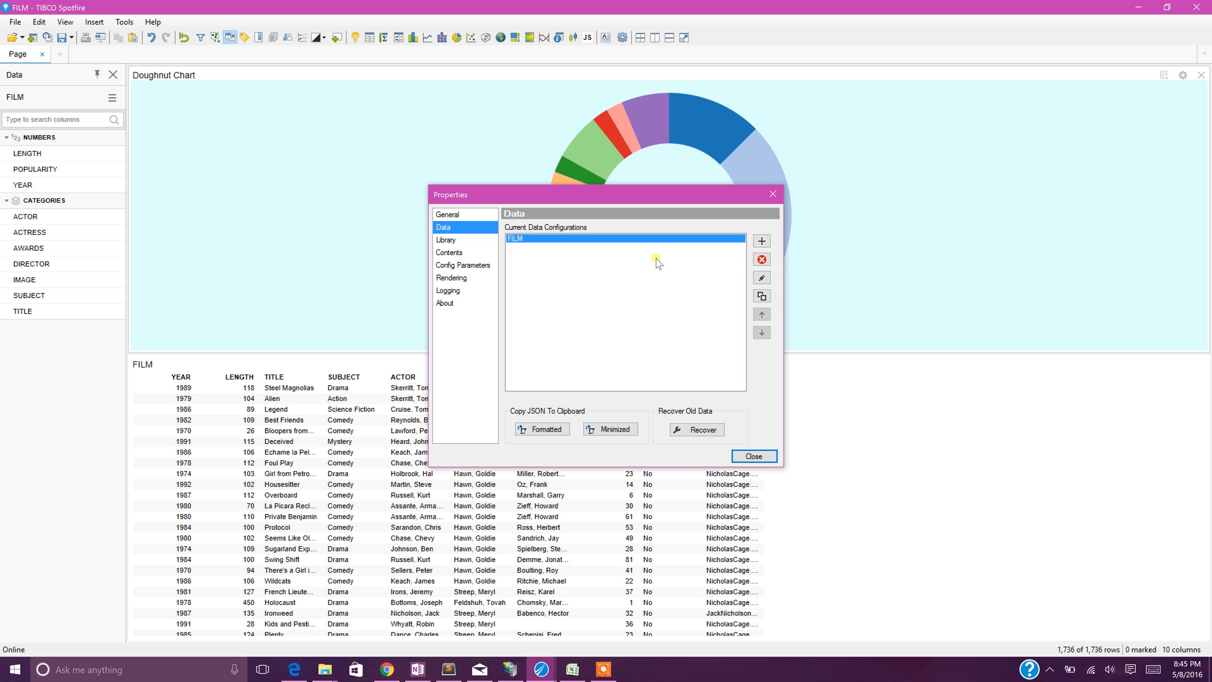
pyautogui.moveTo(762, 277)
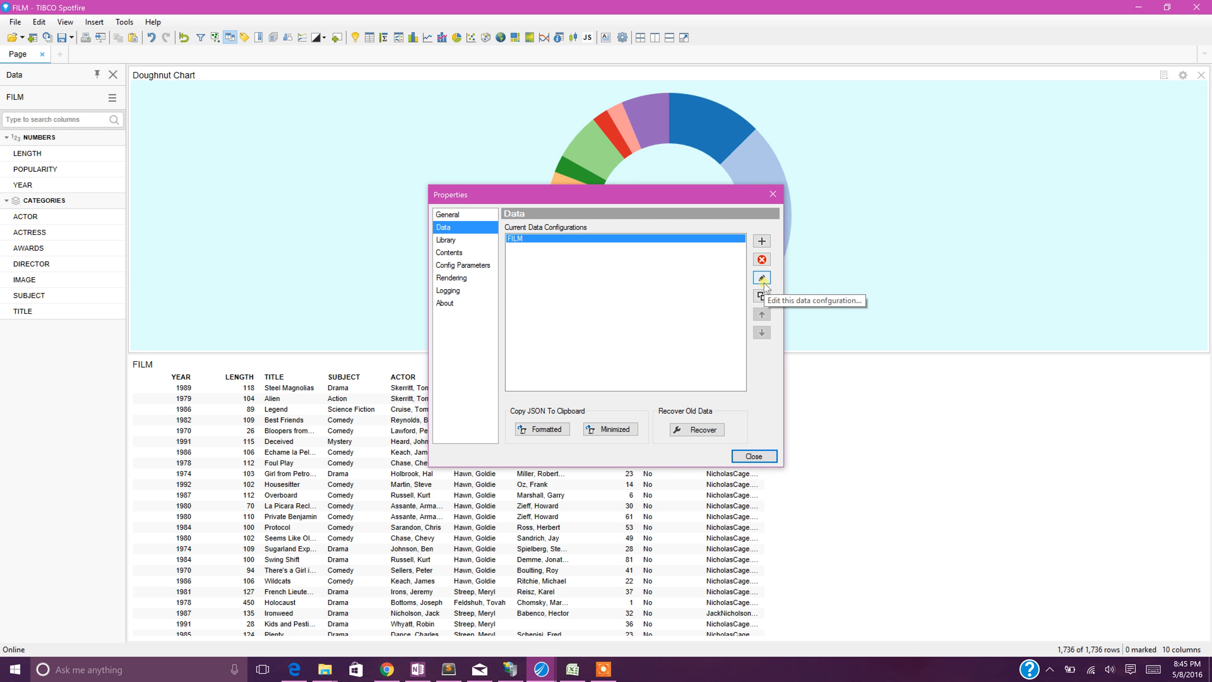
# Step: Add First([SUBJECT]) as a column expression in FILM's Column Definitions alongside Sum([LENGTH])
pyautogui.click(761, 278)
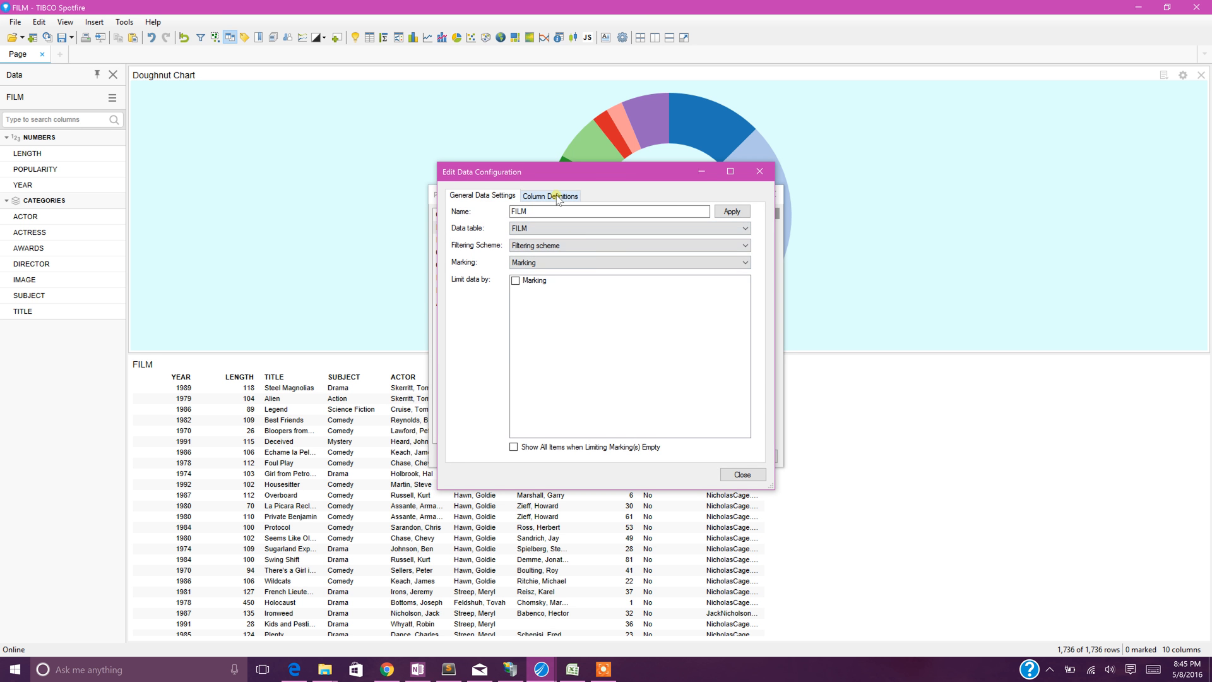
pyautogui.click(550, 195)
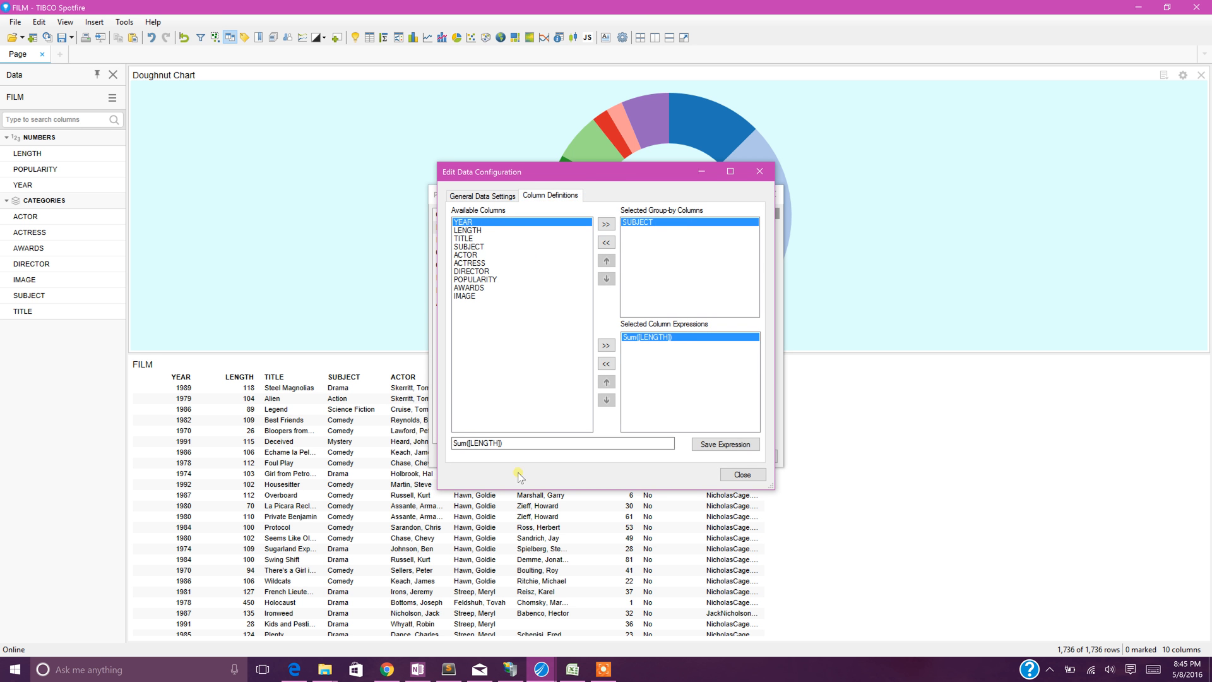
pyautogui.moveTo(676, 178)
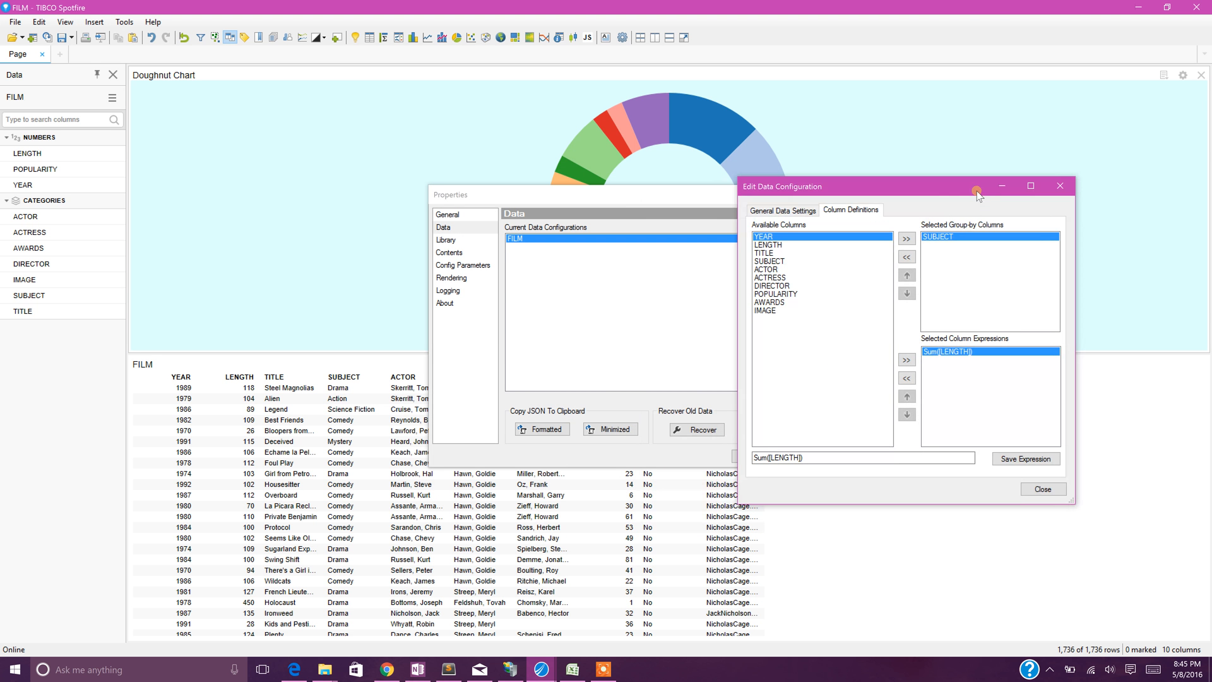
pyautogui.moveTo(962, 370)
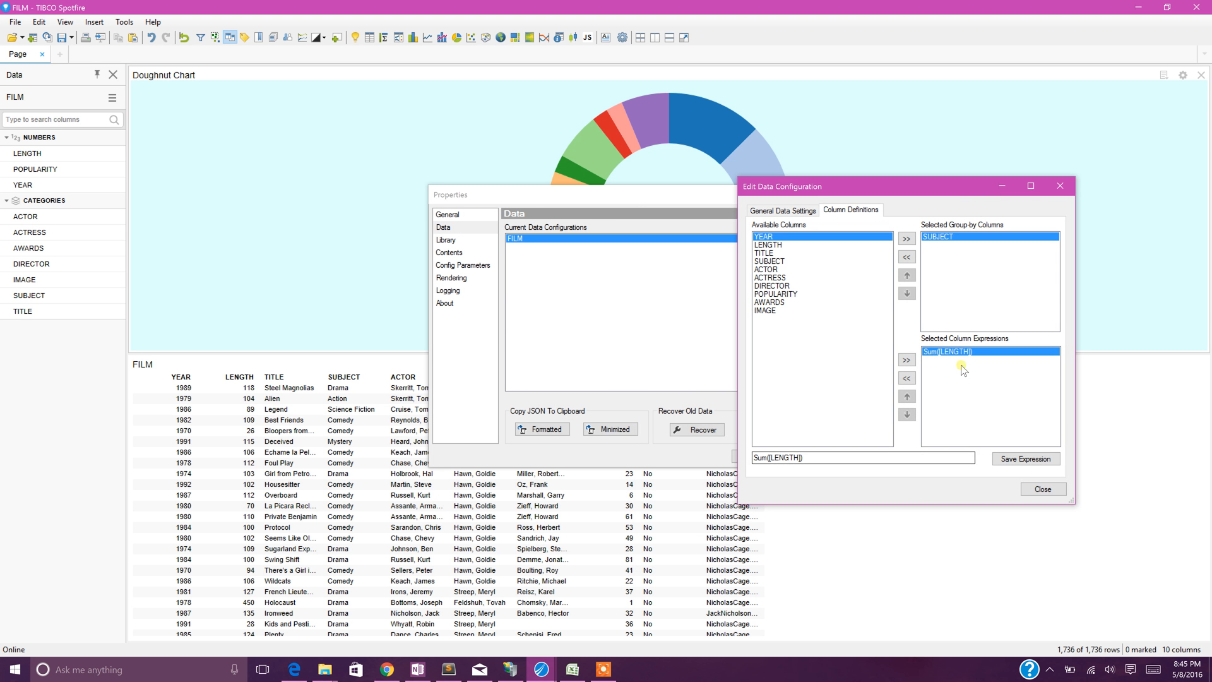
pyautogui.moveTo(927, 330)
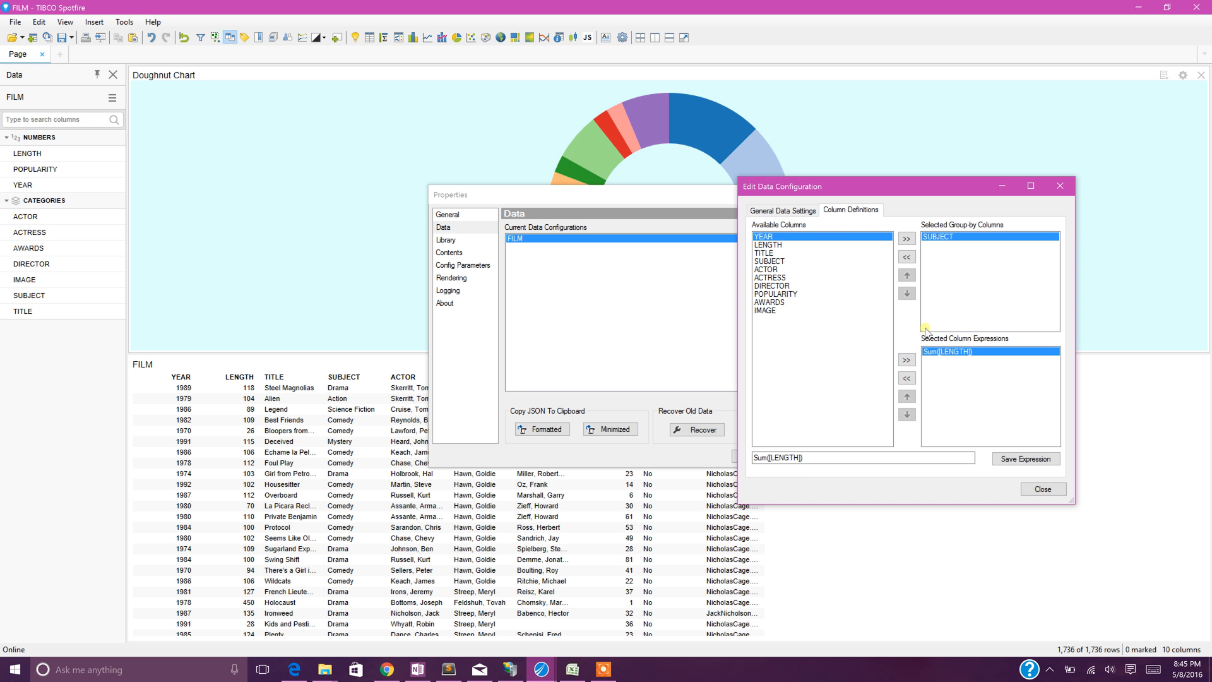
pyautogui.moveTo(809, 285)
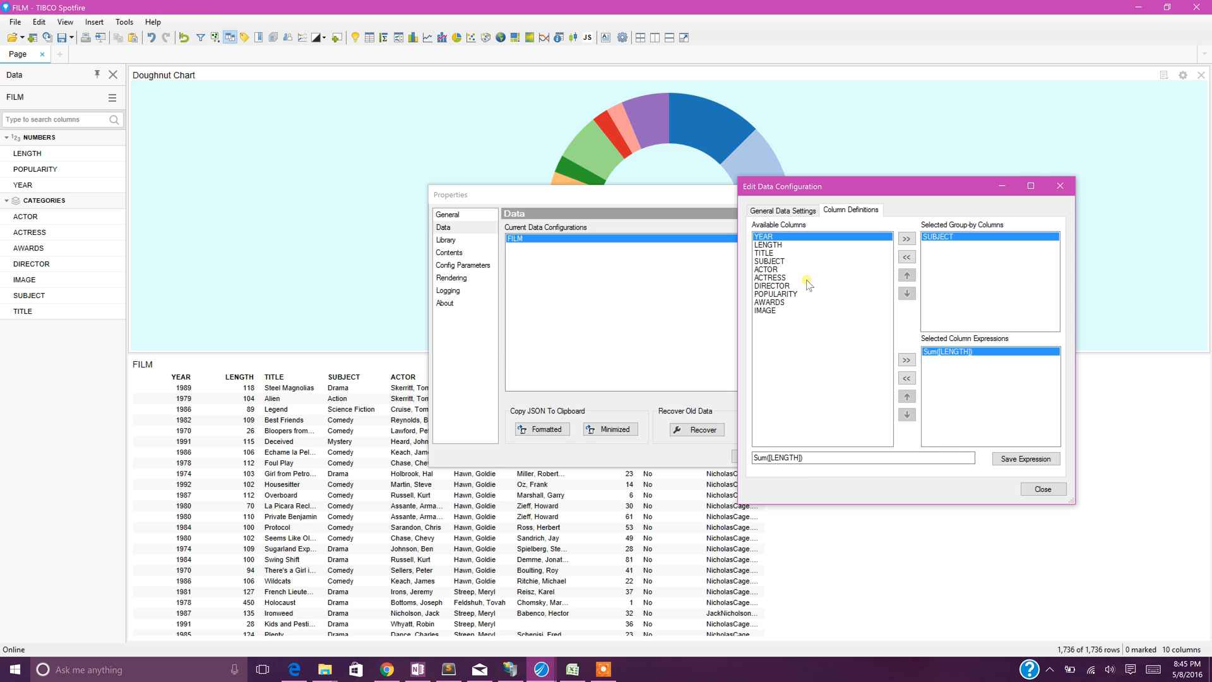
pyautogui.moveTo(764, 255)
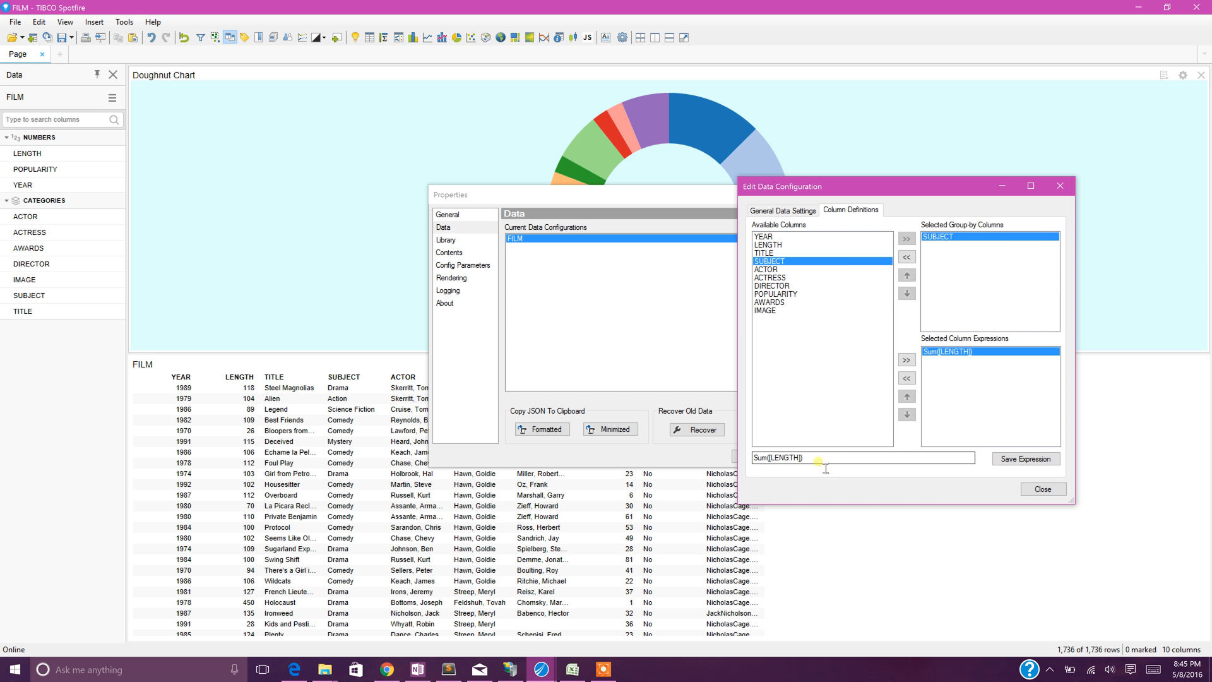
pyautogui.click(906, 360)
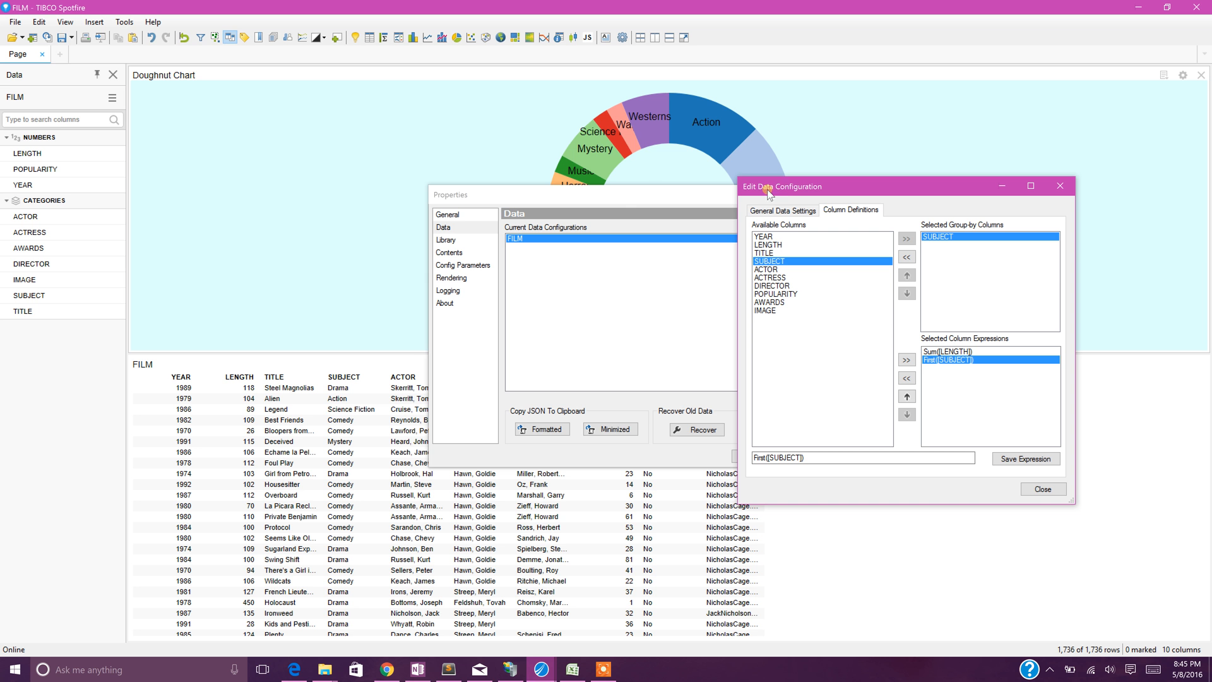
pyautogui.moveTo(662, 163)
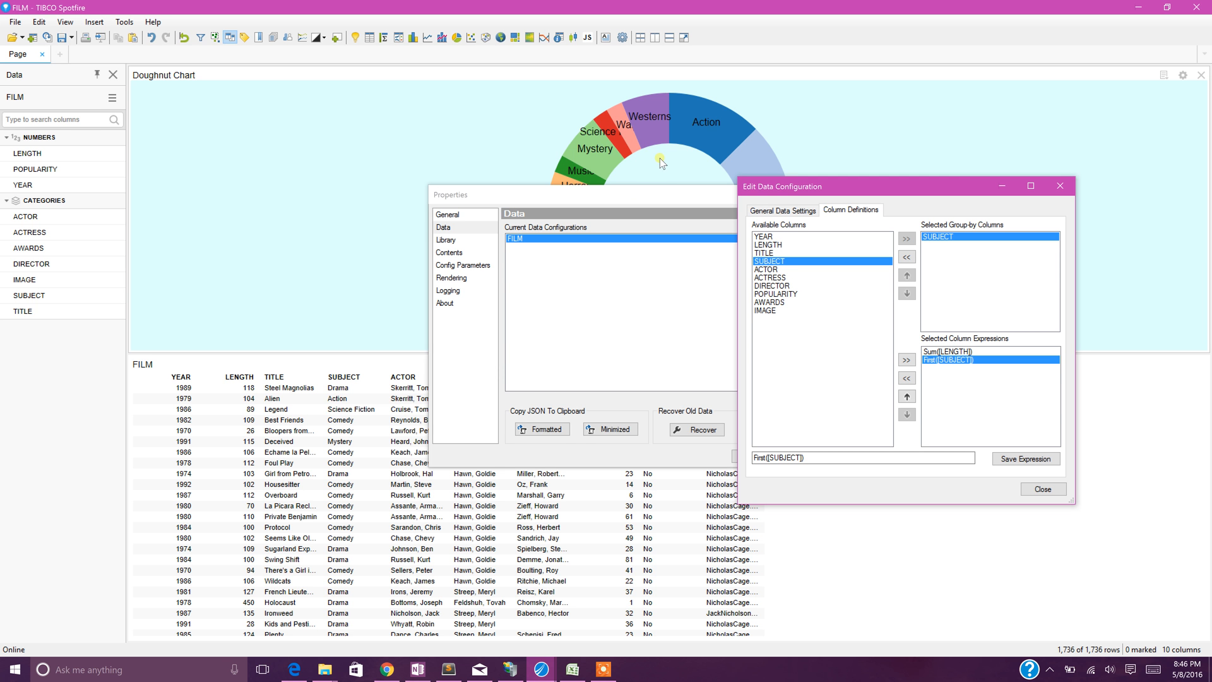
pyautogui.moveTo(653, 137)
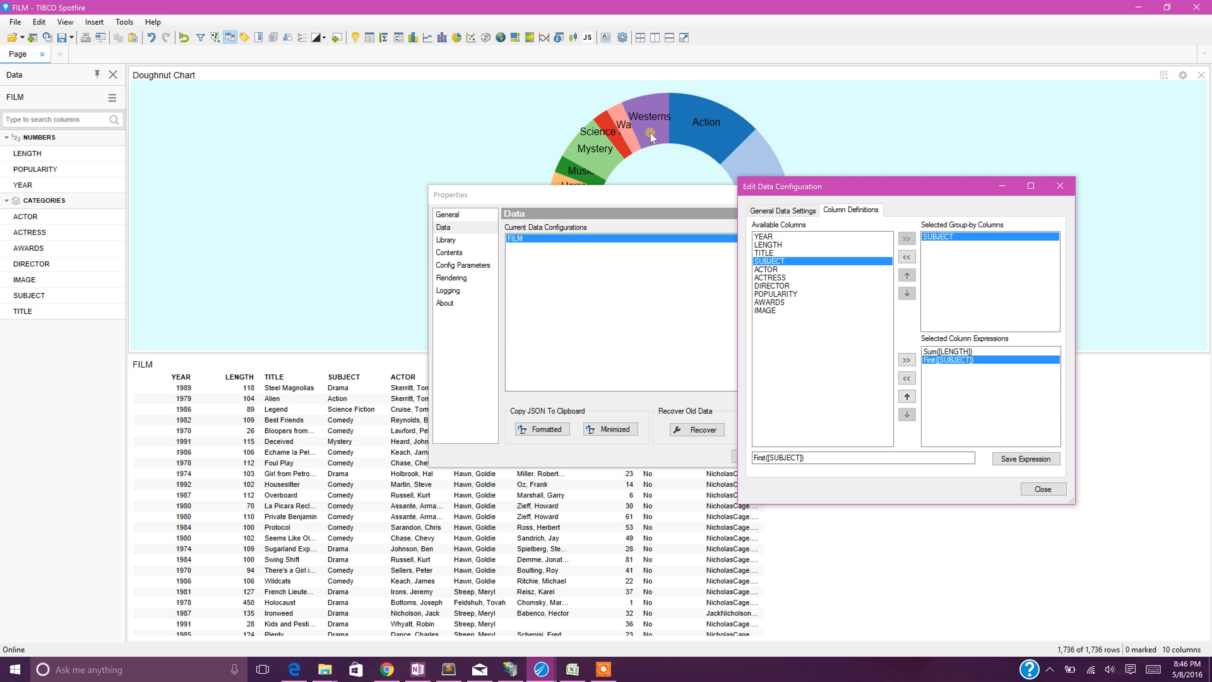
pyautogui.moveTo(728, 155)
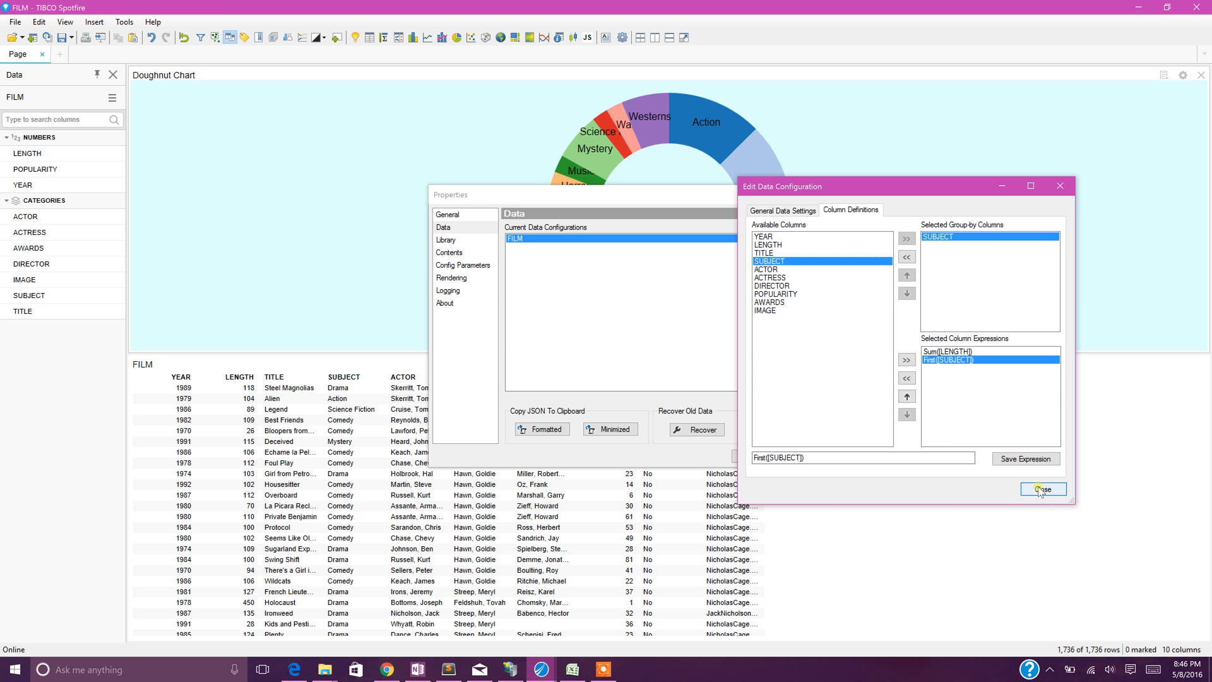
# Step: Dismiss the Edit Data Configuration and Properties dialogs, leaving the subject-labelled doughnut visible
pyautogui.click(1043, 489)
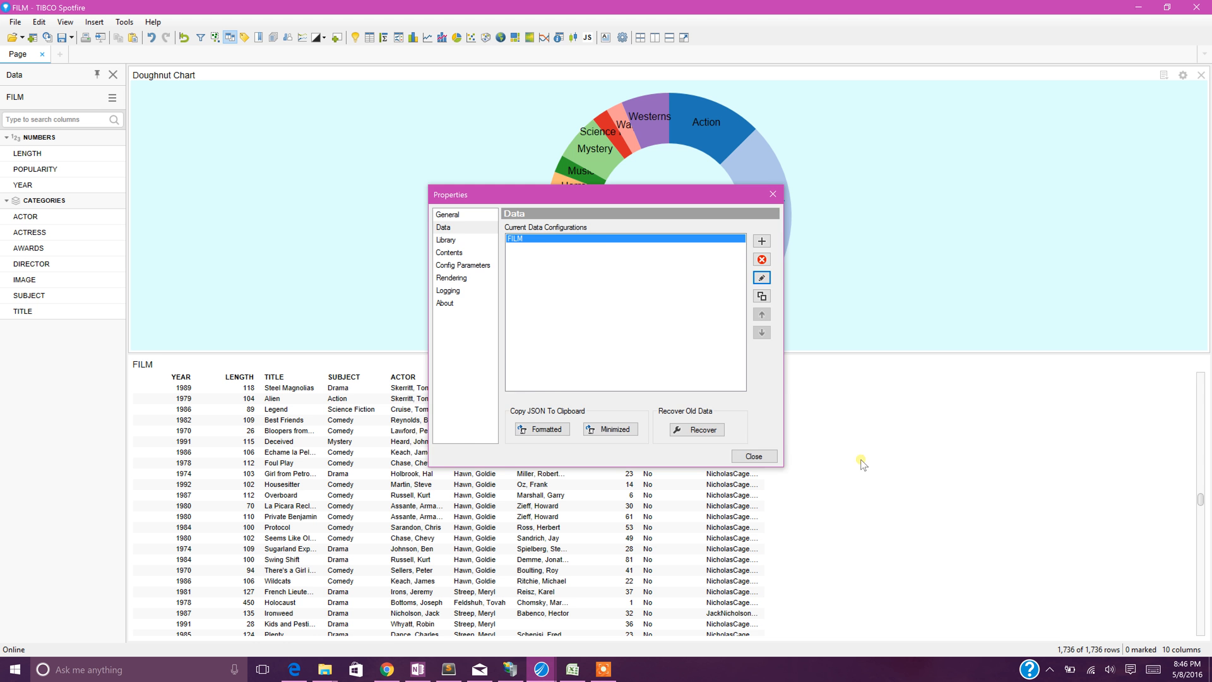
pyautogui.click(752, 456)
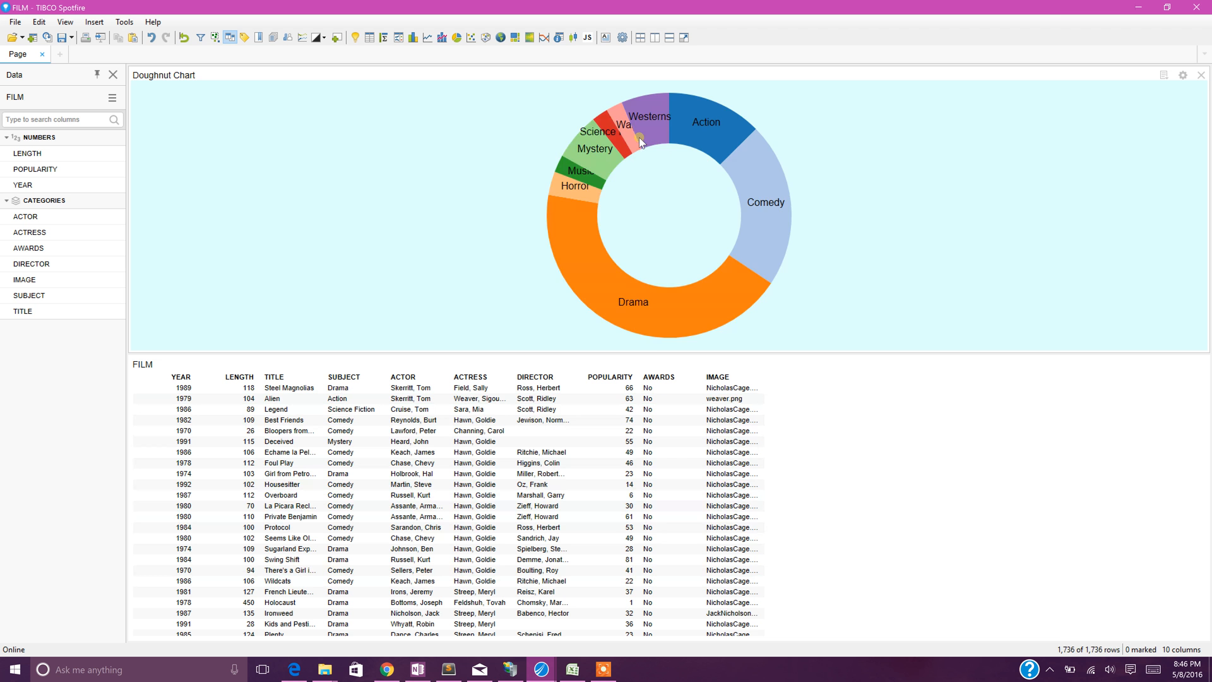
# Step: Mark War, Mystery and finally Drama slices, leaving 690 Drama rows marked in the table
pyautogui.click(637, 131)
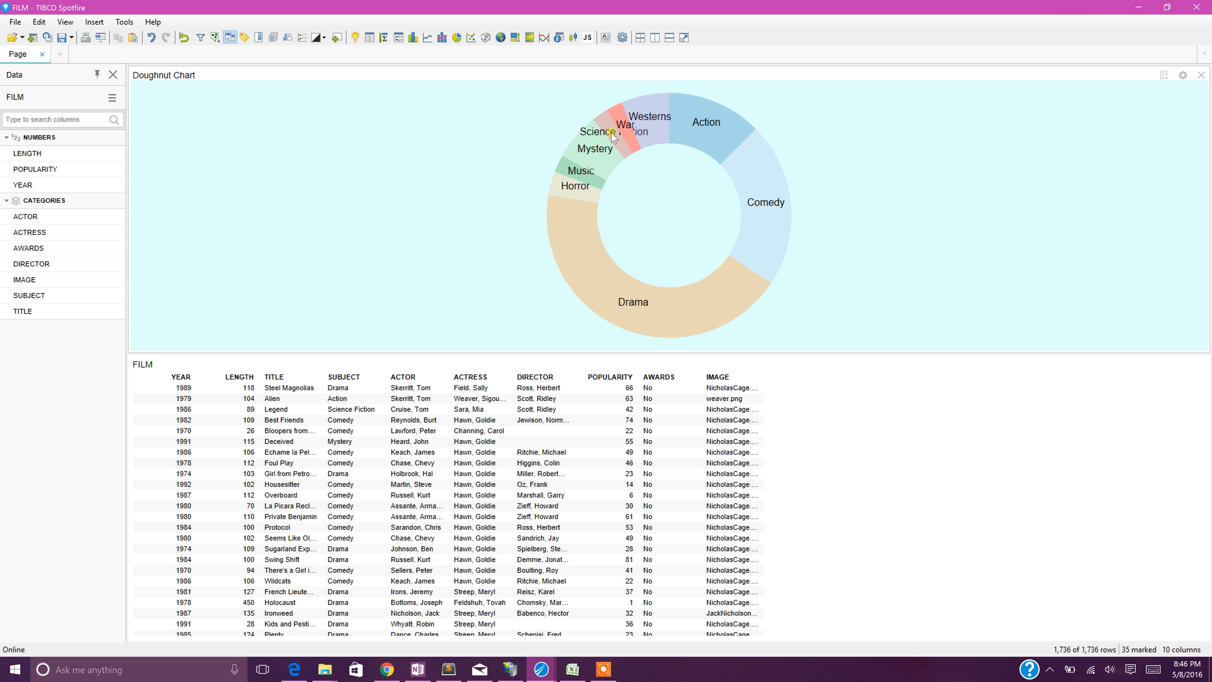
pyautogui.click(595, 149)
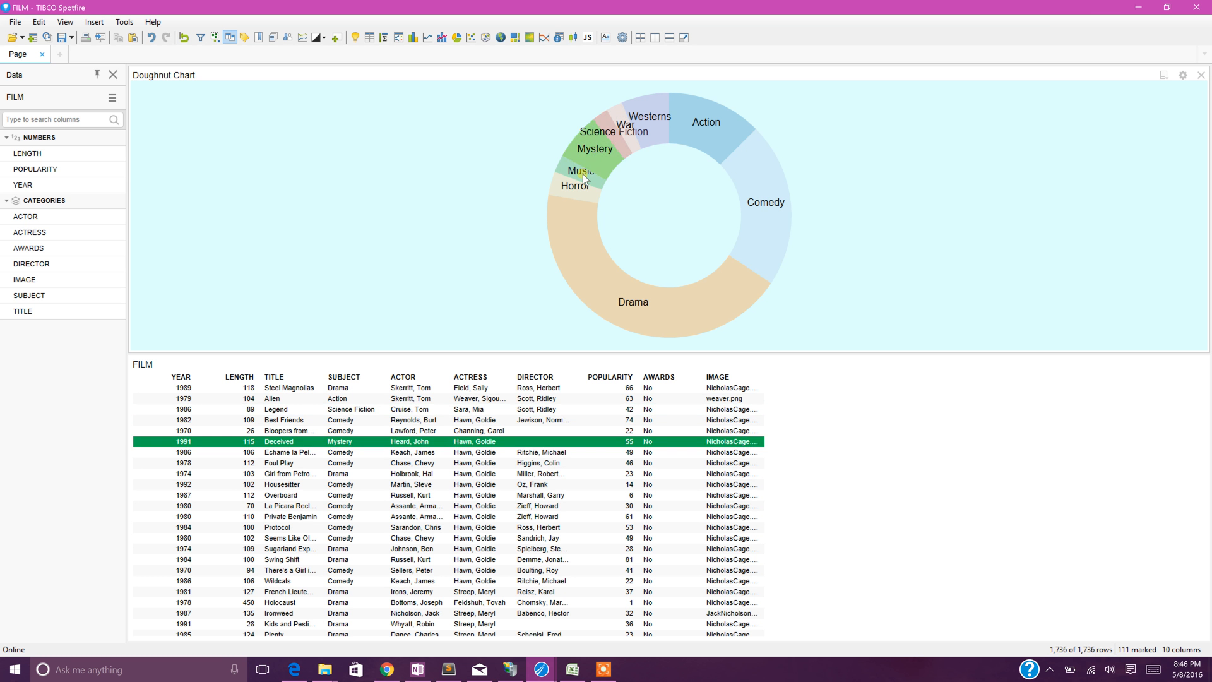
pyautogui.click(575, 209)
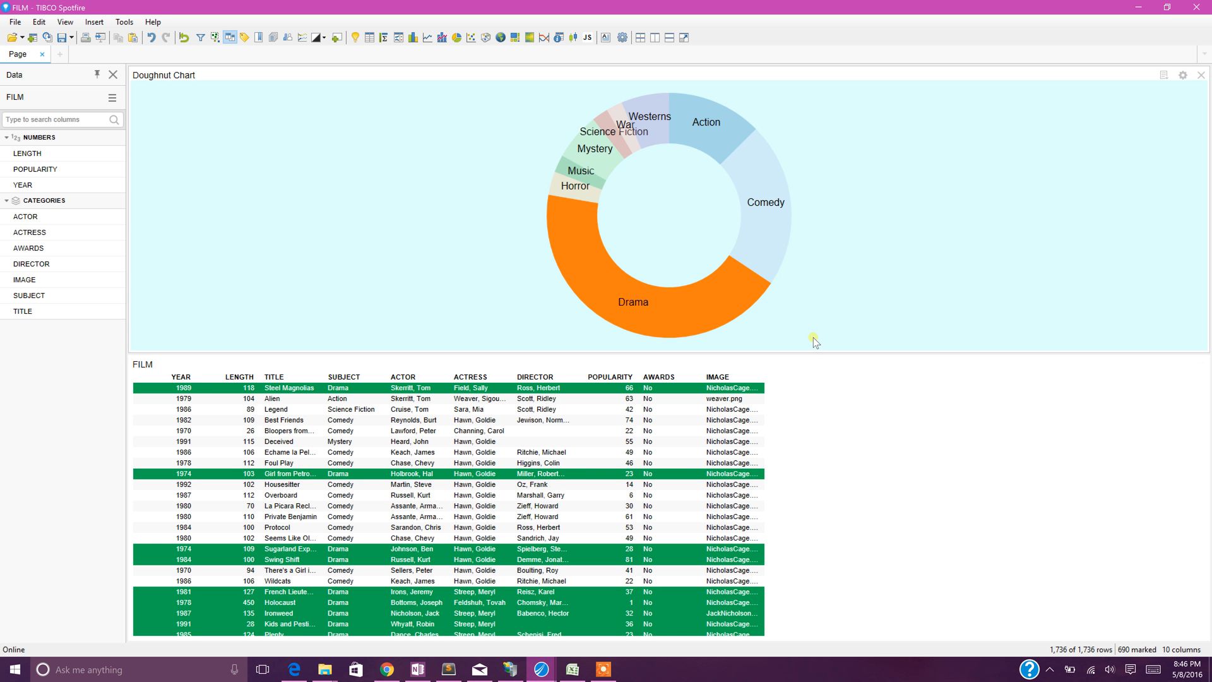
pyautogui.moveTo(707, 317)
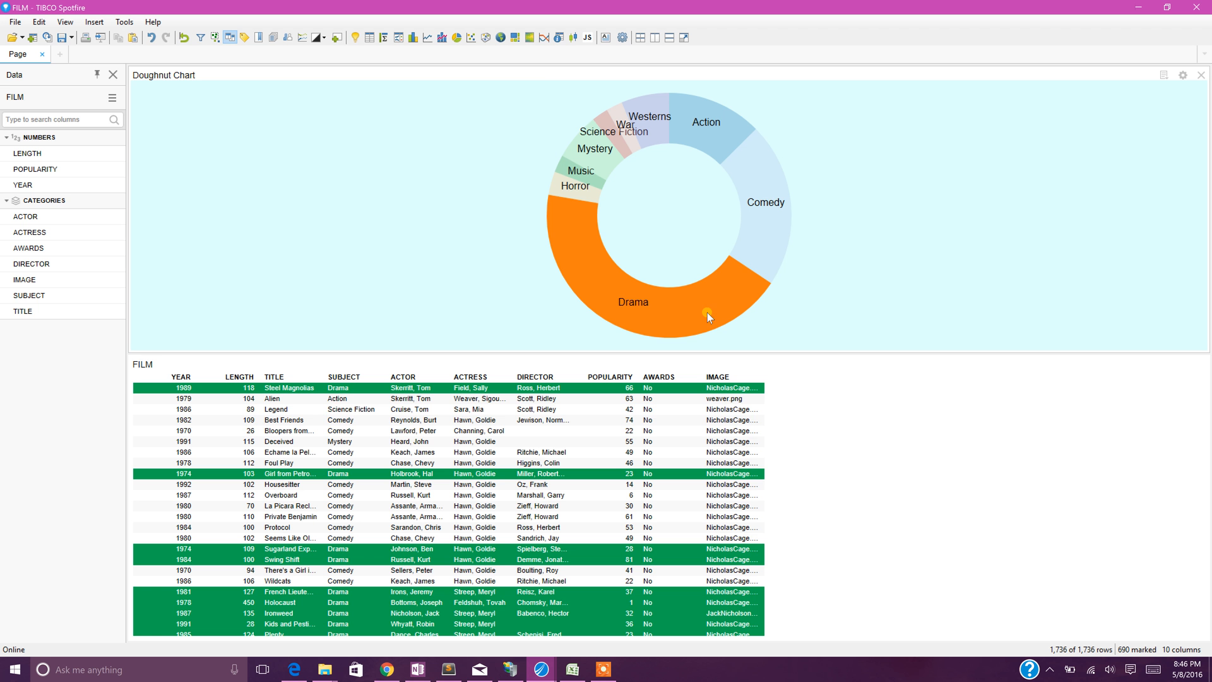
pyautogui.moveTo(444, 420)
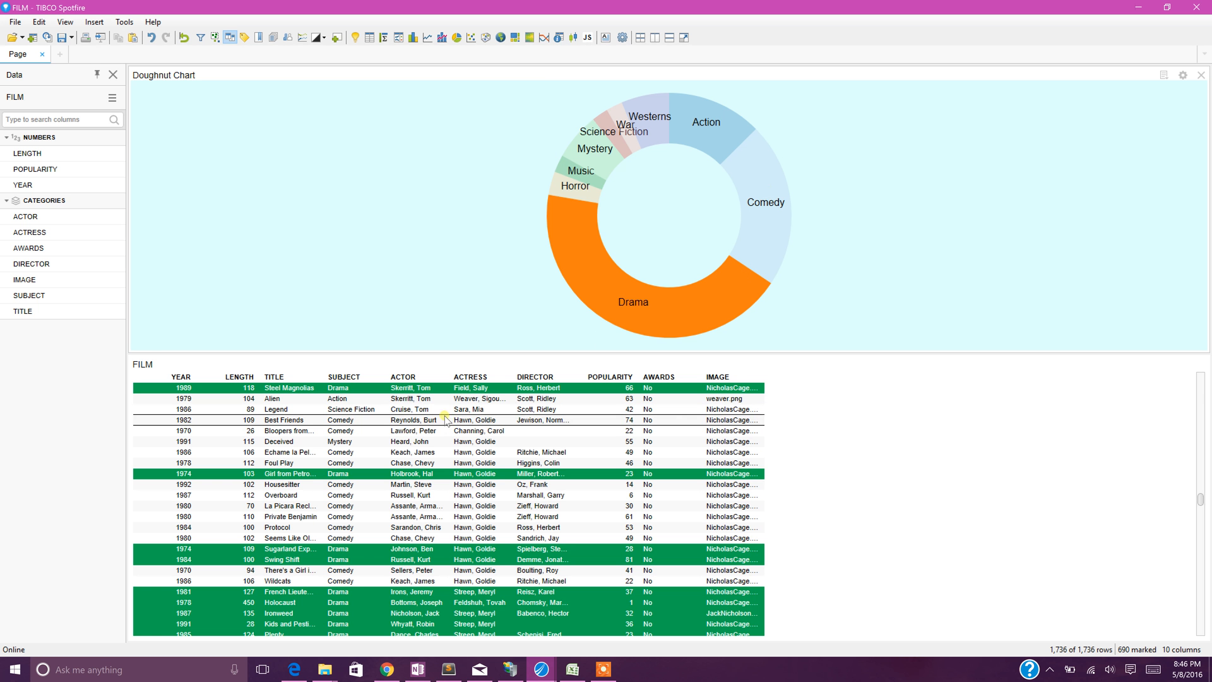